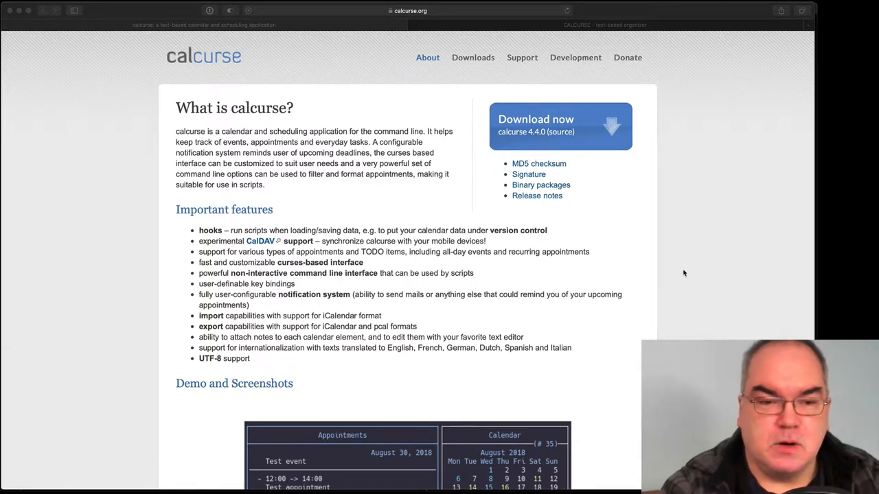
Step: Scroll the calcurse.org About page down to the Demo and Screenshots gallery
scroll(down, 3)
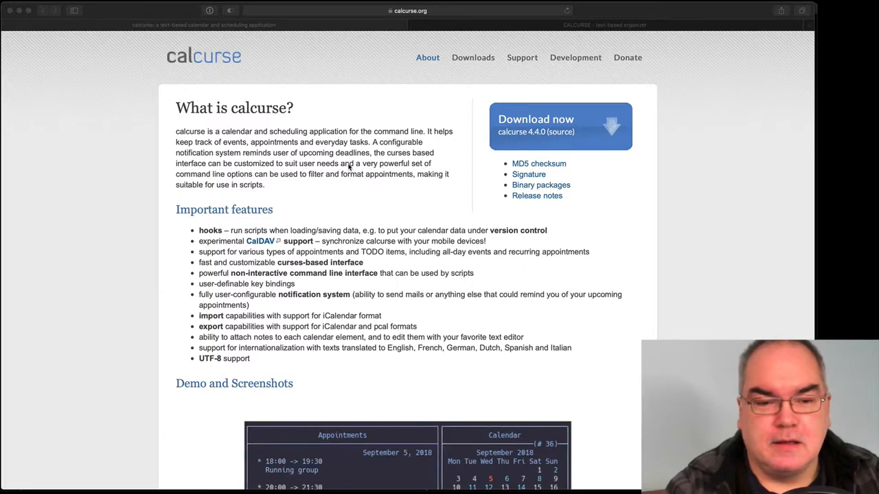
scroll(down, 3)
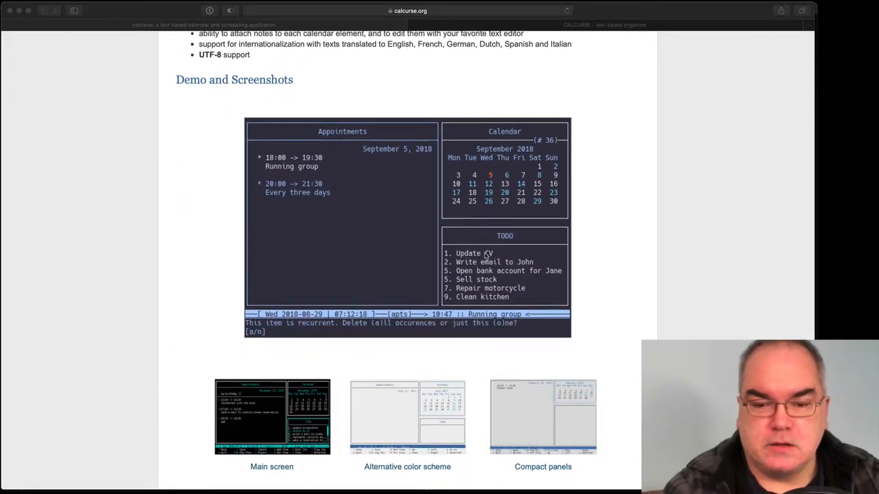
scroll(down, 3)
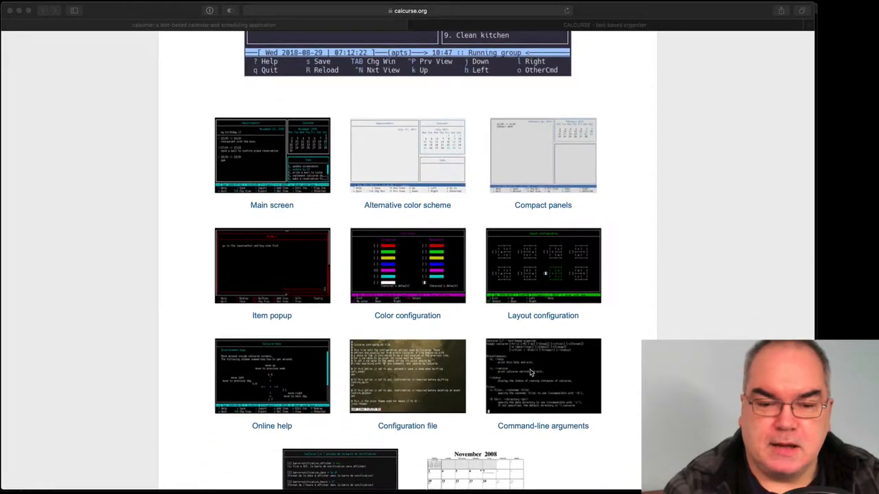
scroll(up, 3)
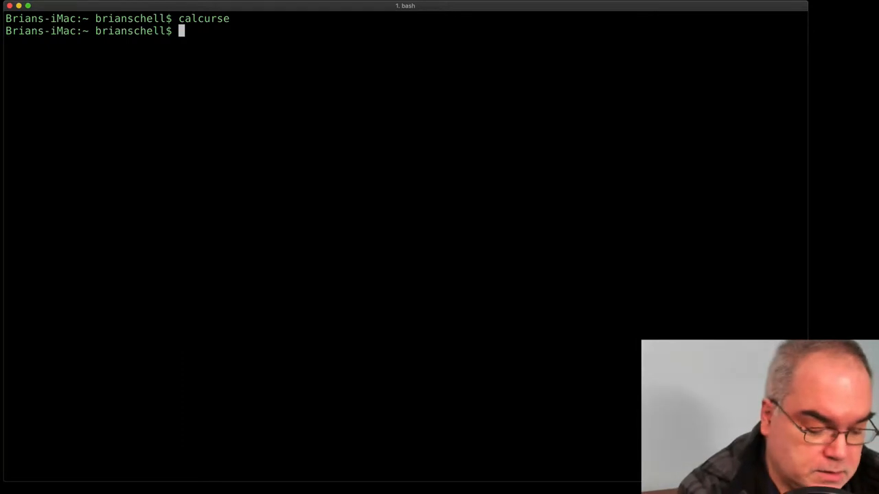
Step: Type 'sudo apt install calcurse' as an example, clear it, then type calcurse
text(sudo ap)
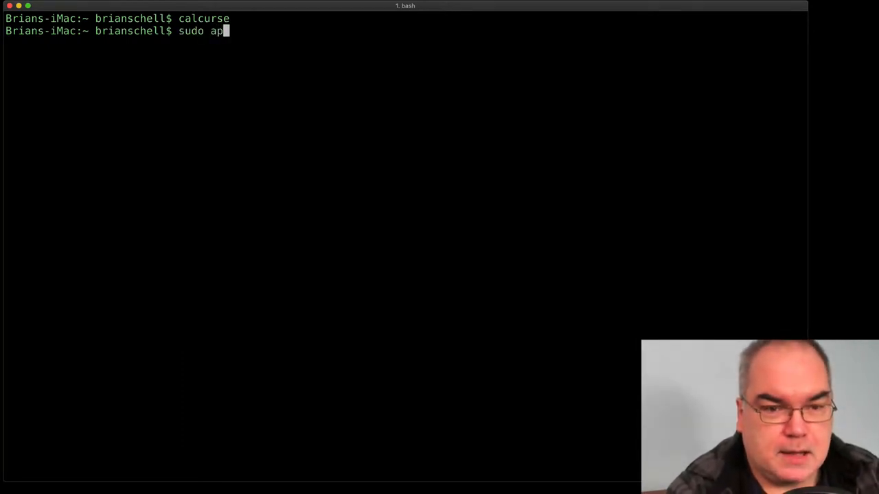
text(r)
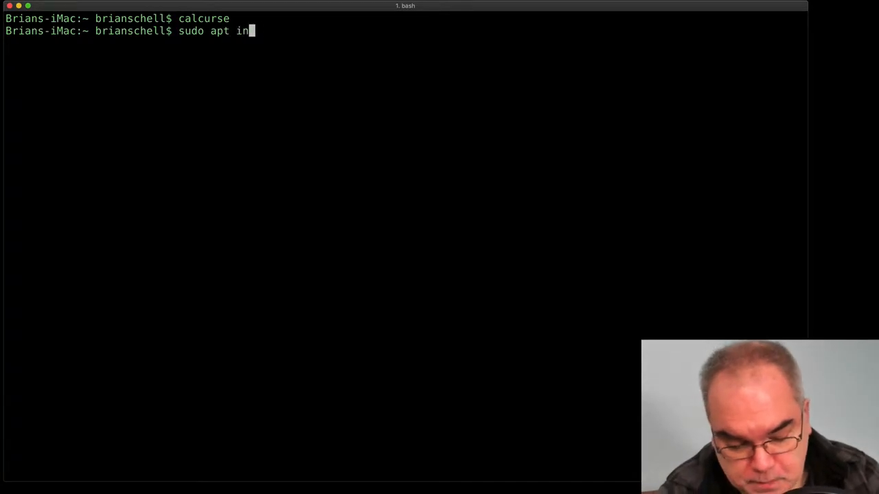
text(stall calcur)
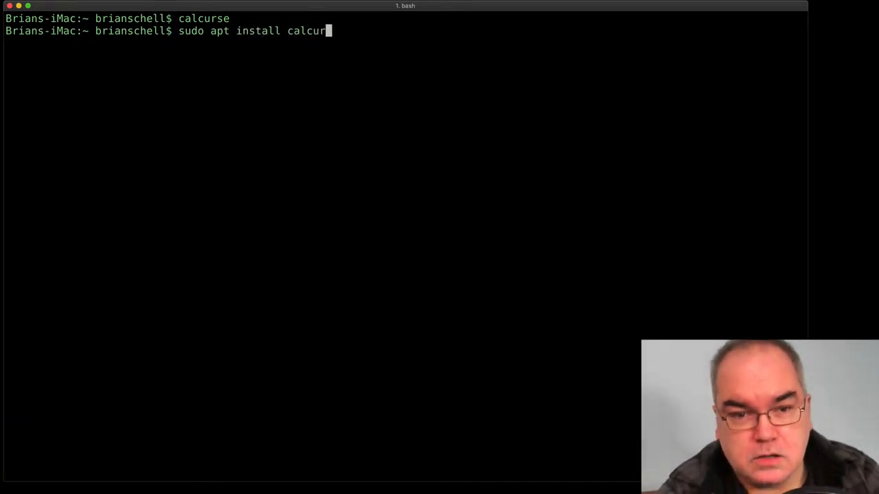
text(se)
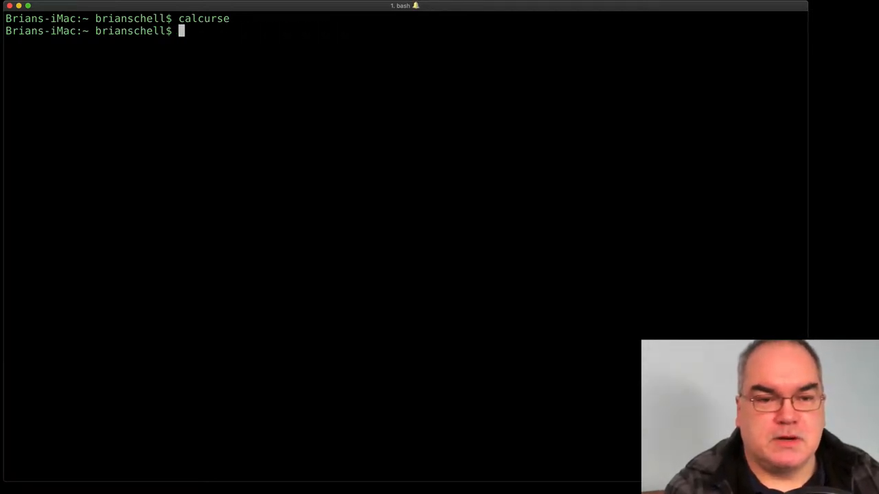
text(calcurse)
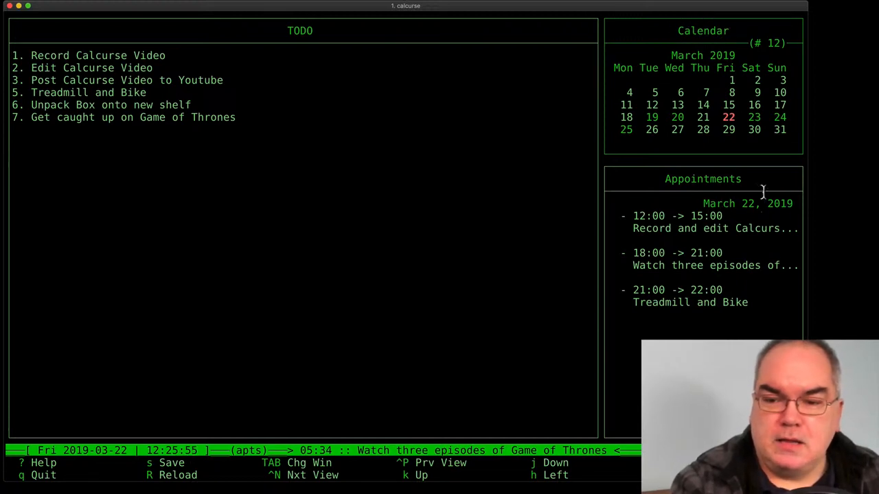
mouse_move(435, 133)
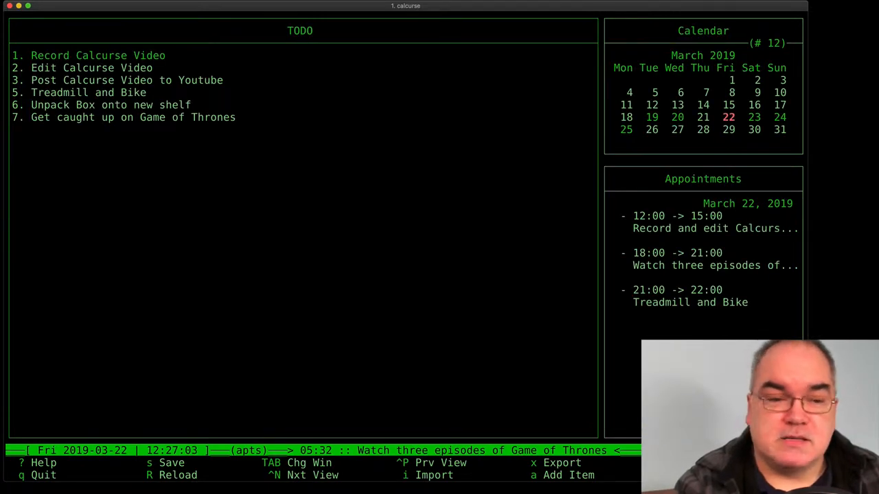
key(Tab)
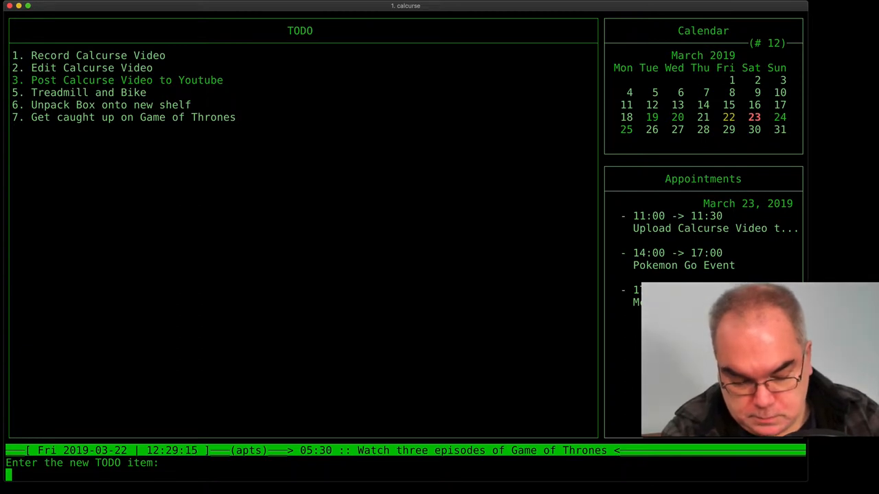
Step: Add the TODO item 'Have Dinner tonight' to the calcurse list
text(Have)
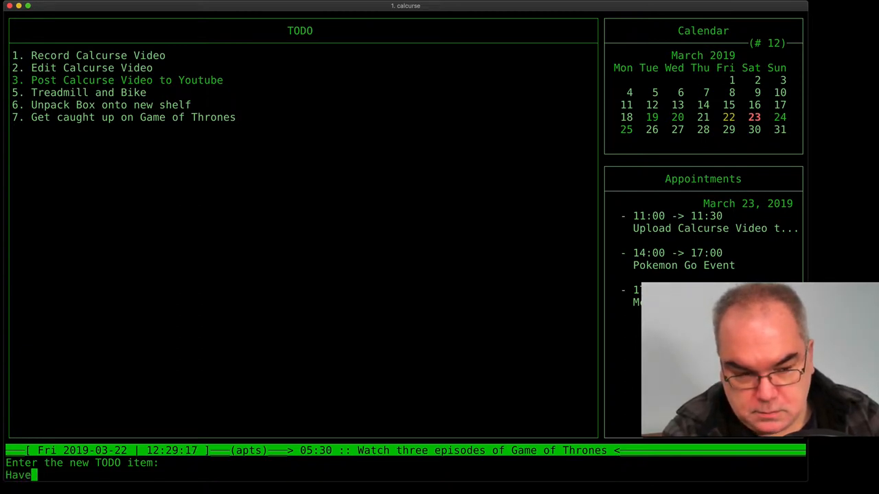
text(Dinner tonight)
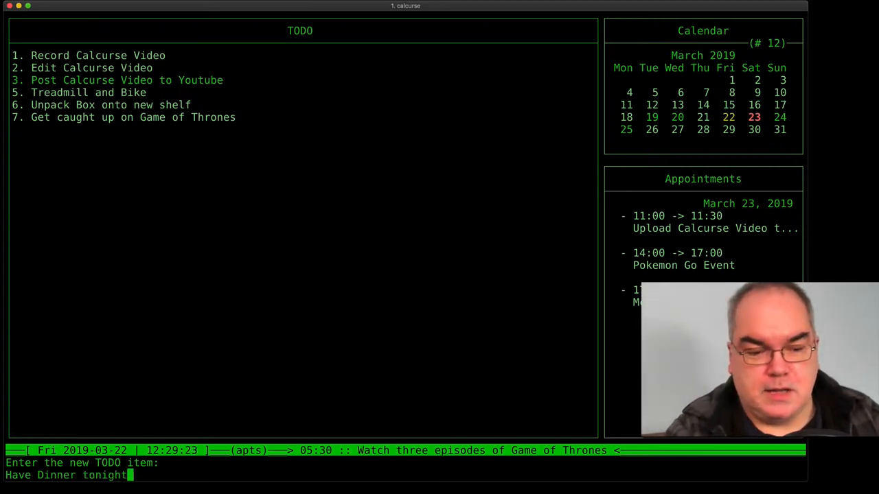
key(enter)
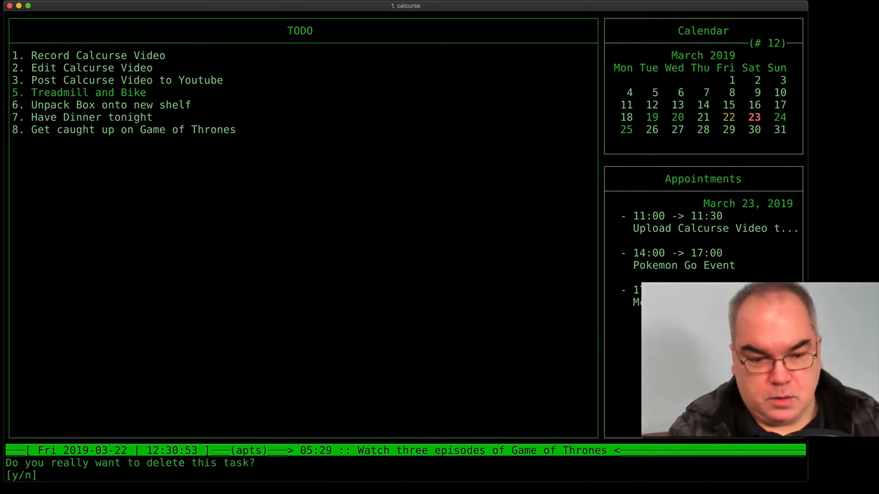
key(y)
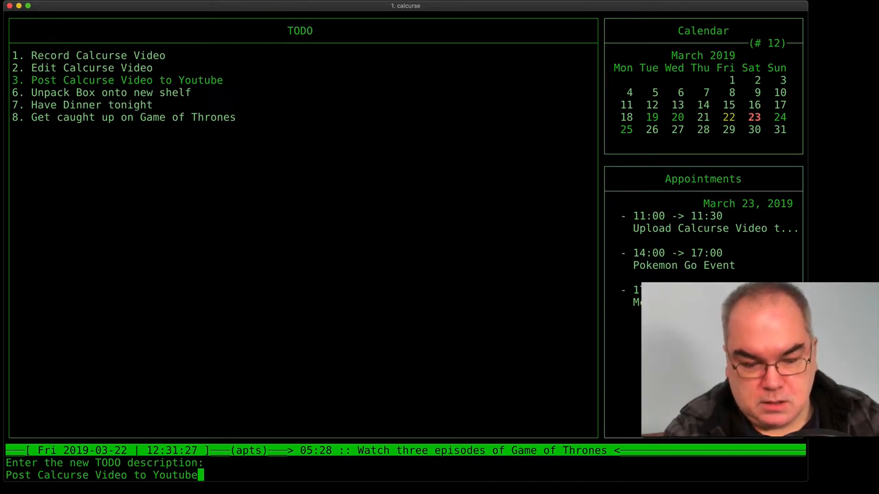
Step: Append ' Saturday' to the description of TODO item 3
text(Saturda)
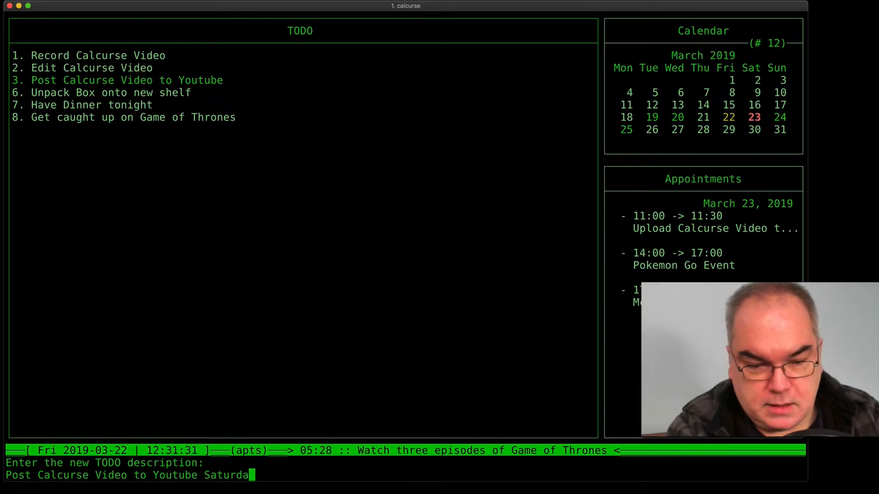
text(y)
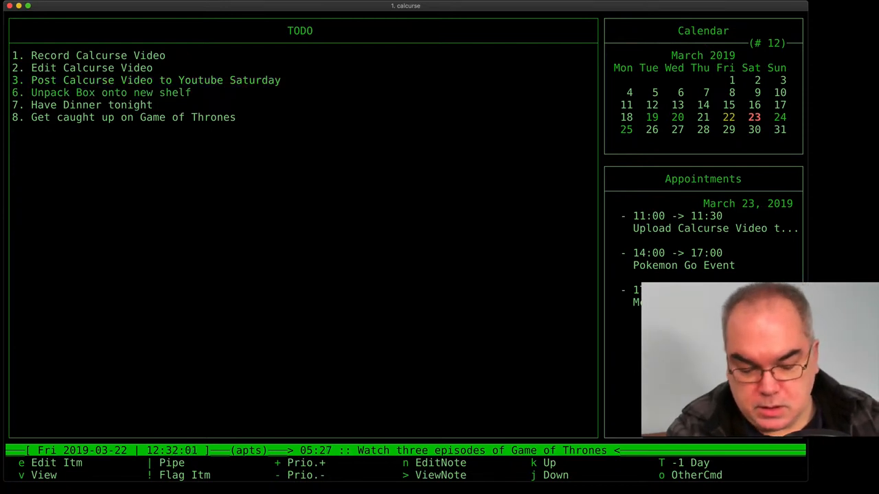
key(q)
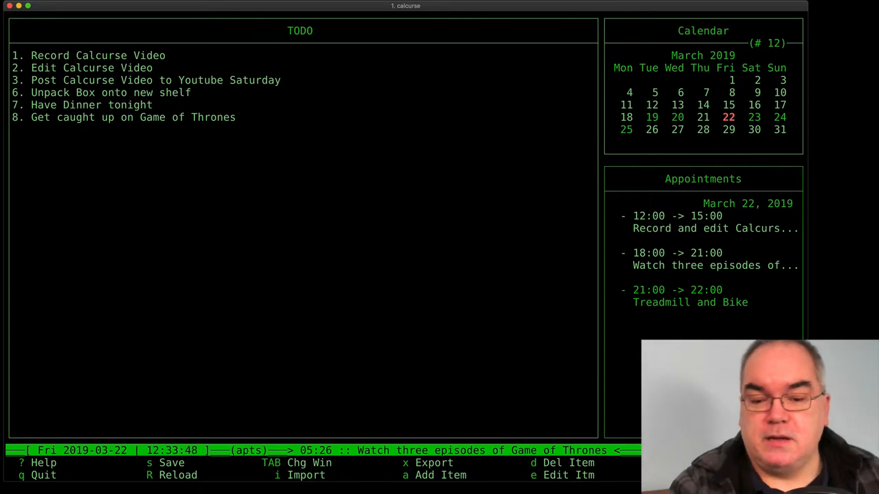
Step: Add a 21:30 to 22:00 appointment on March 22 described 'Read Reddit.'
key(a)
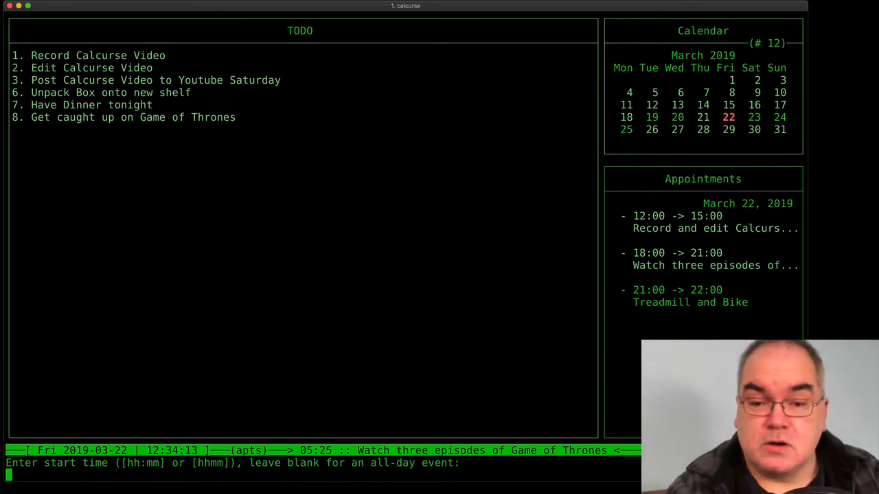
text(21:)
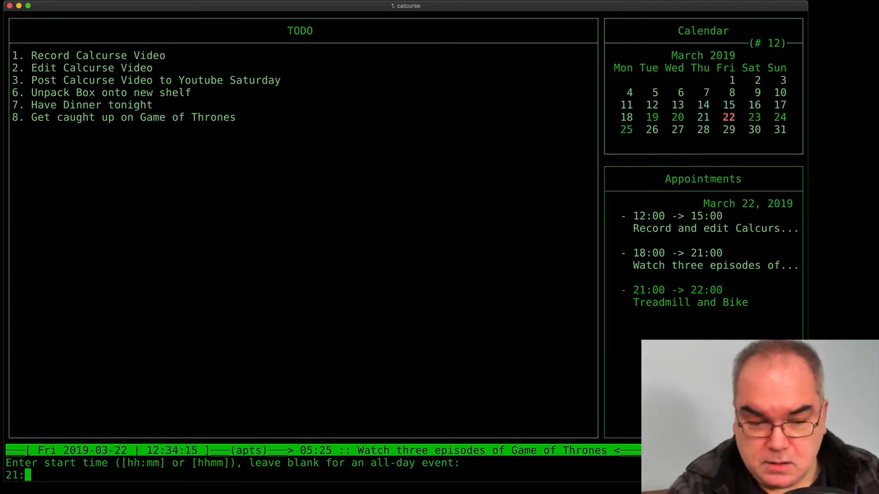
text(30)
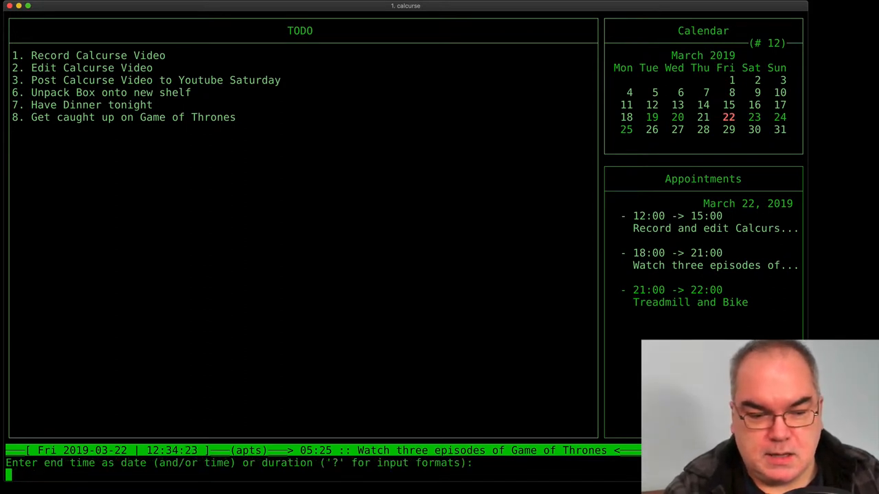
text(22)
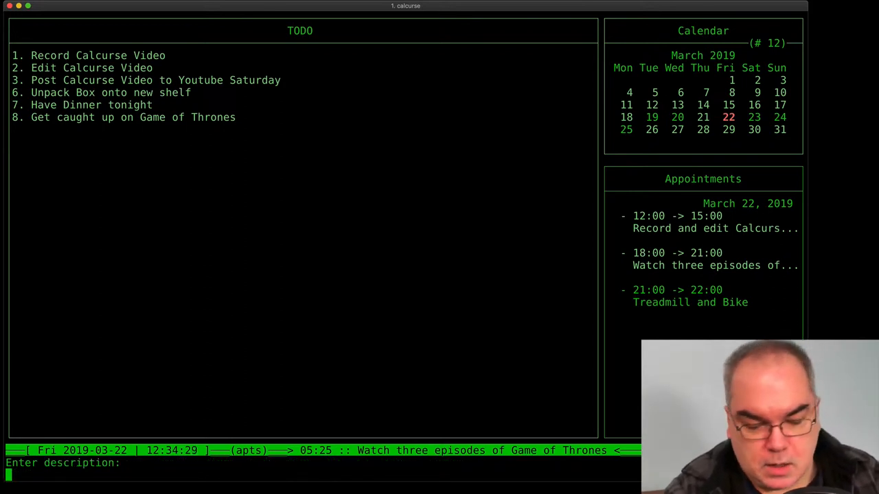
text(Read)
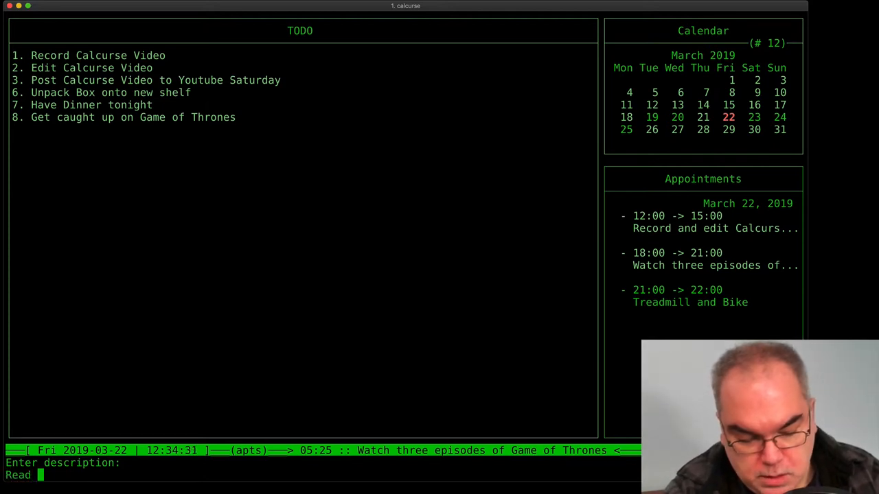
text(Reddit.)
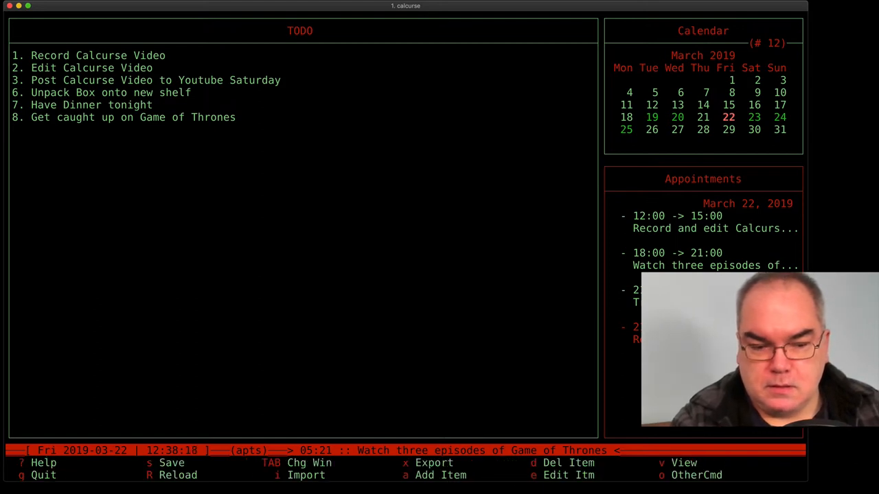
Step: Start quitting calcurse, then decline the quit prompt with 'n'
key(q)
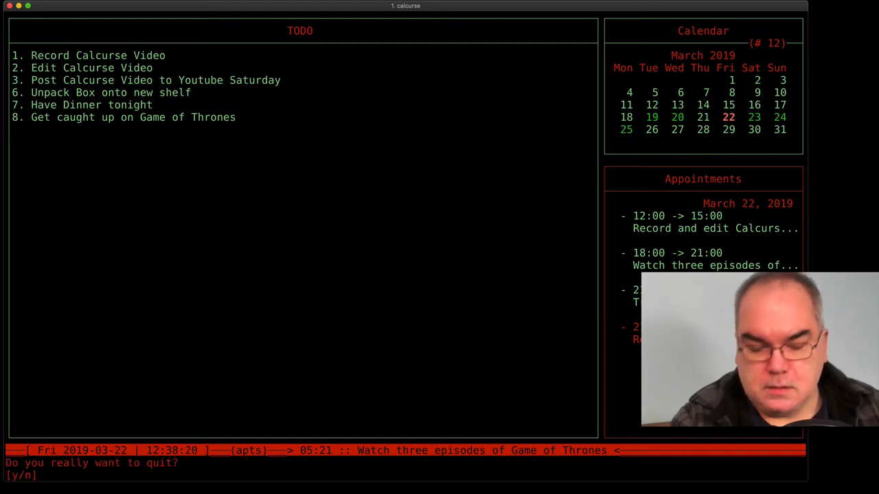
key(n)
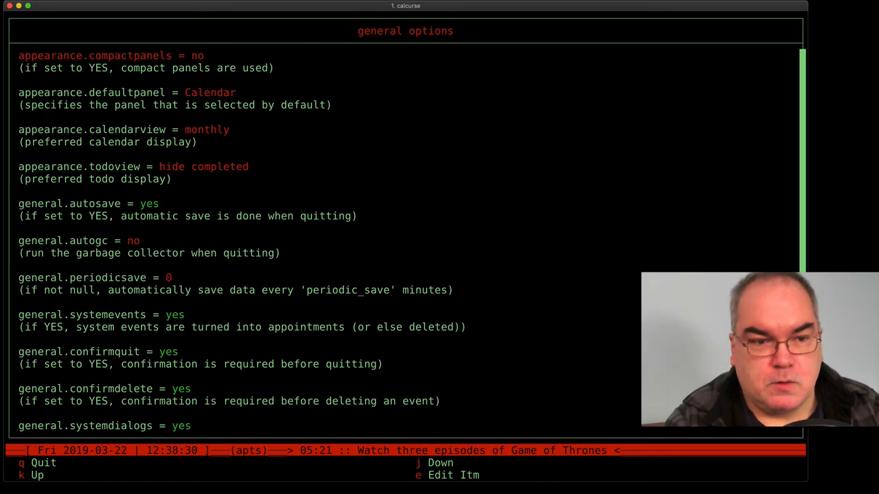
Step: Move down through the general options list
key(j)
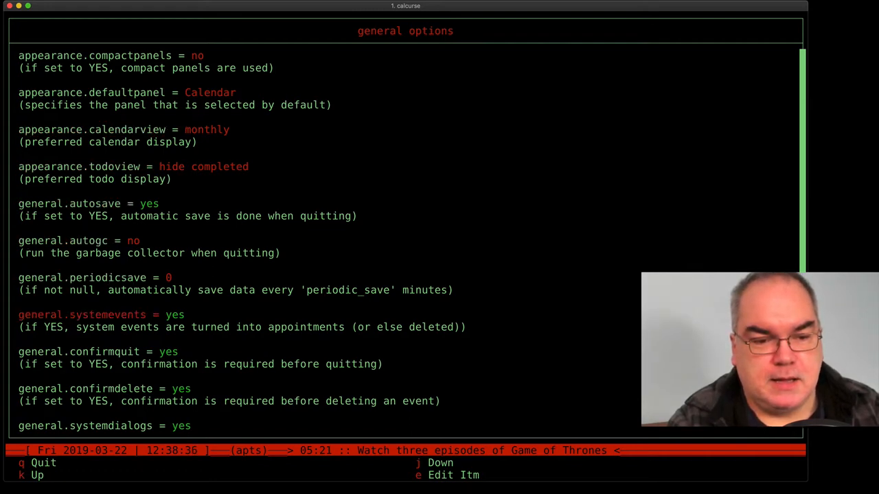
scroll(down, 3)
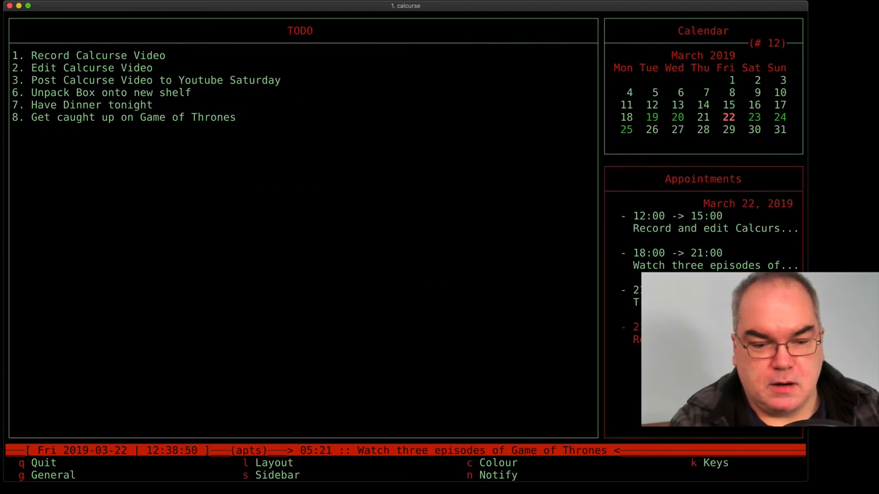
Step: Open the Layout page from the calcurse configuration menu
click(273, 463)
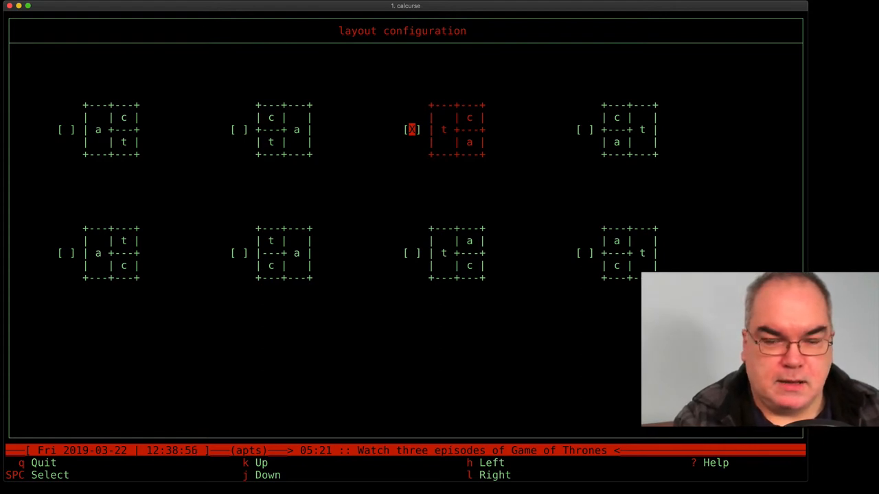
mouse_move(448, 126)
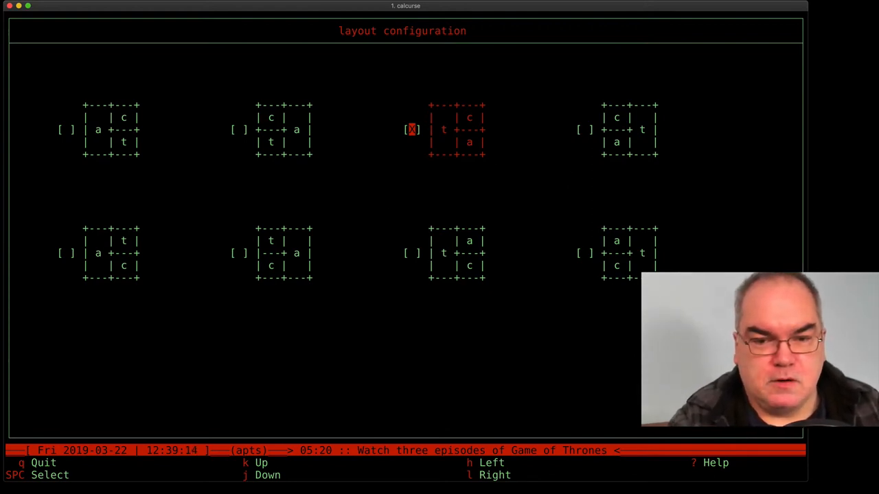
mouse_move(520, 210)
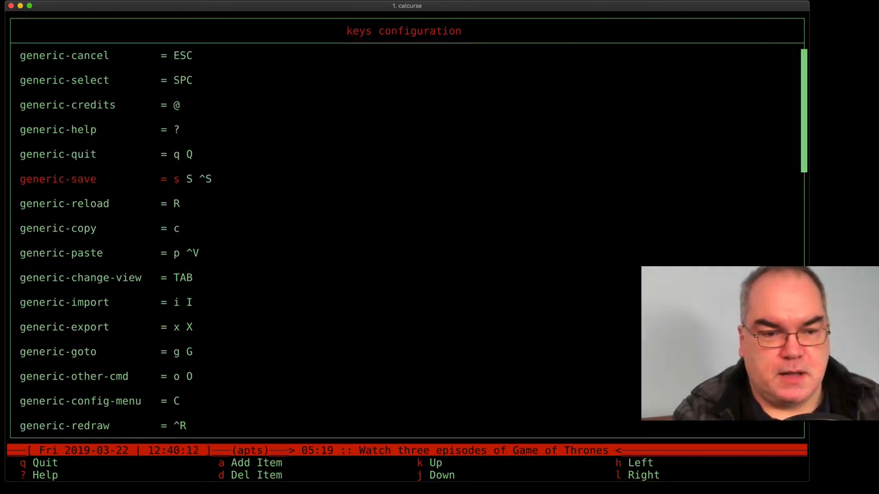
Step: Scroll through the key bindings list, then close it
scroll(down, 3)
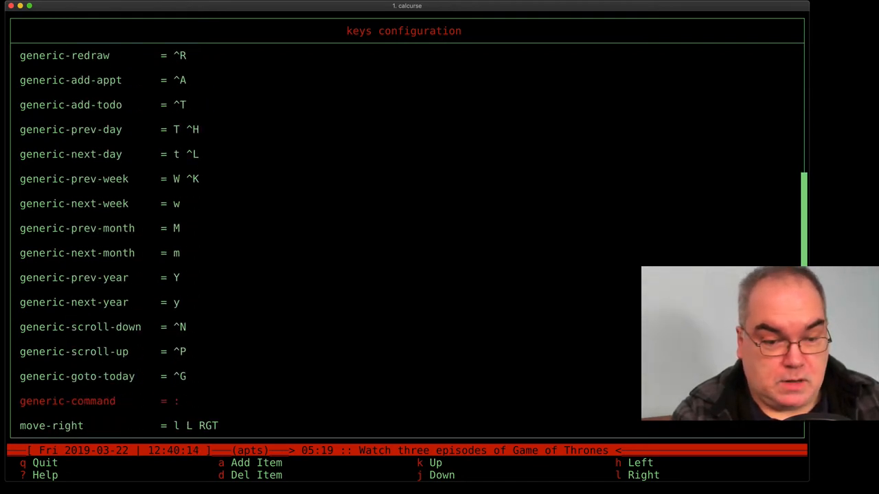
scroll(down, 3)
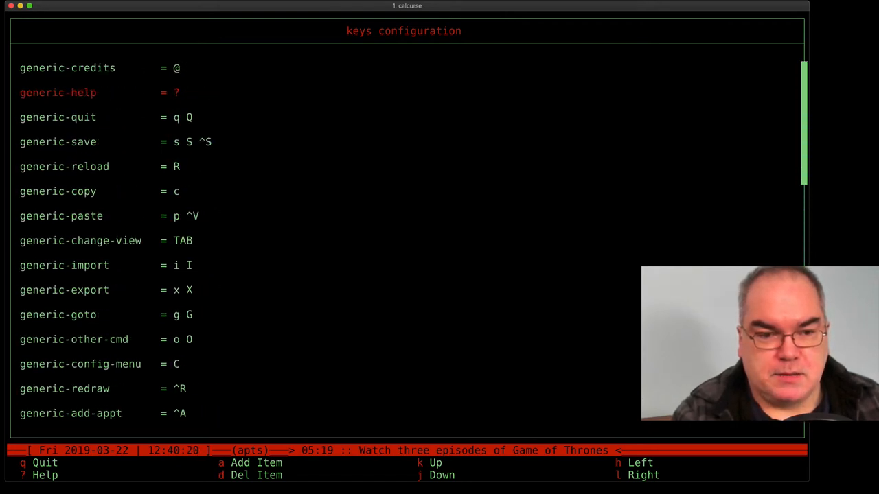
key(q)
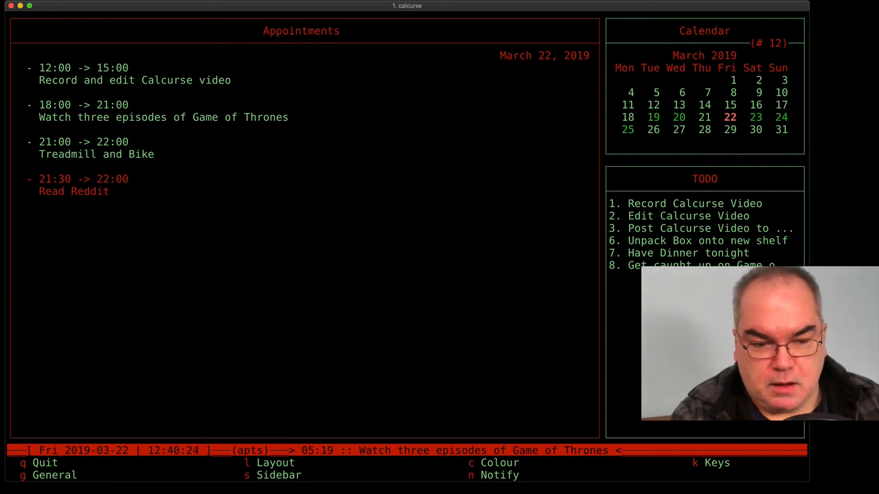
Step: Leave the configuration menu and quit calcurse to the bash prompt
key(Tab)
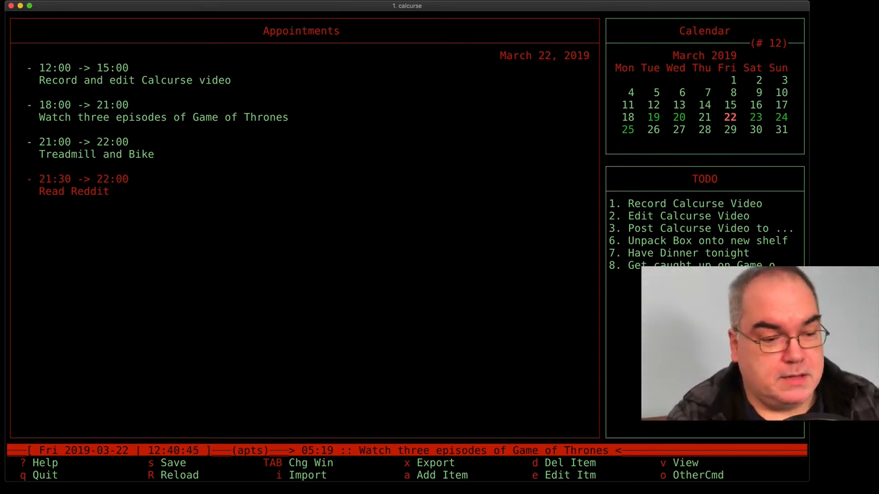
key(q)
text(calcurse -)
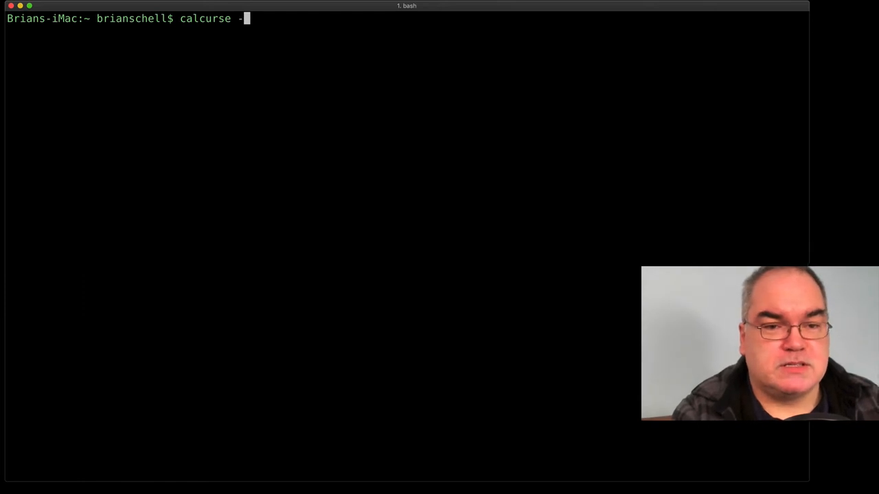
Step: Print the day's appointments with calcurse -a, then the TODO list with calcurse -t
text(a)
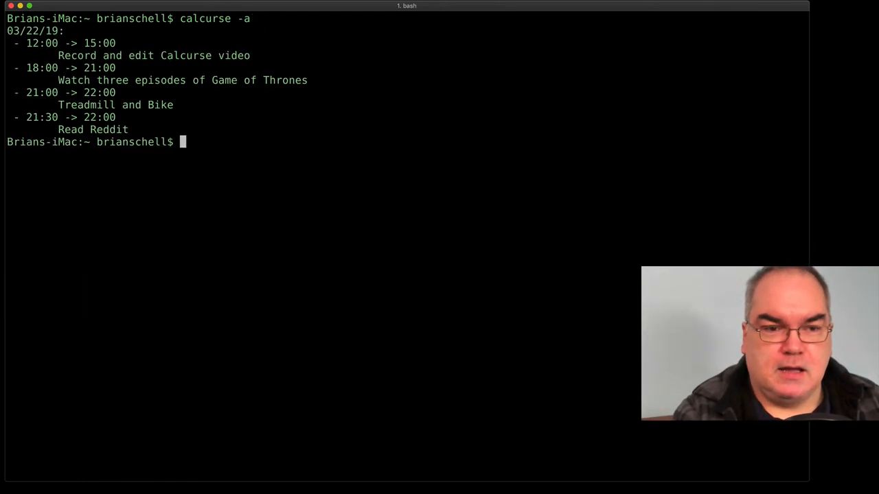
text(calcurse -a)
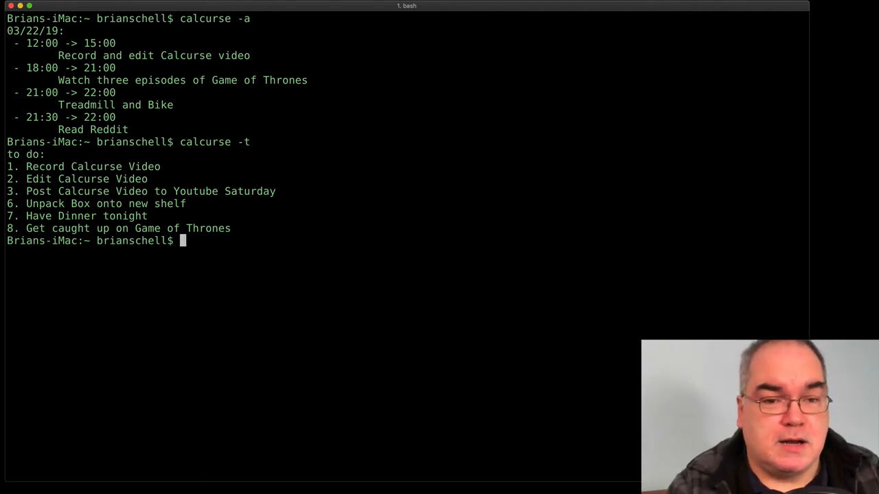
text(calcurse)
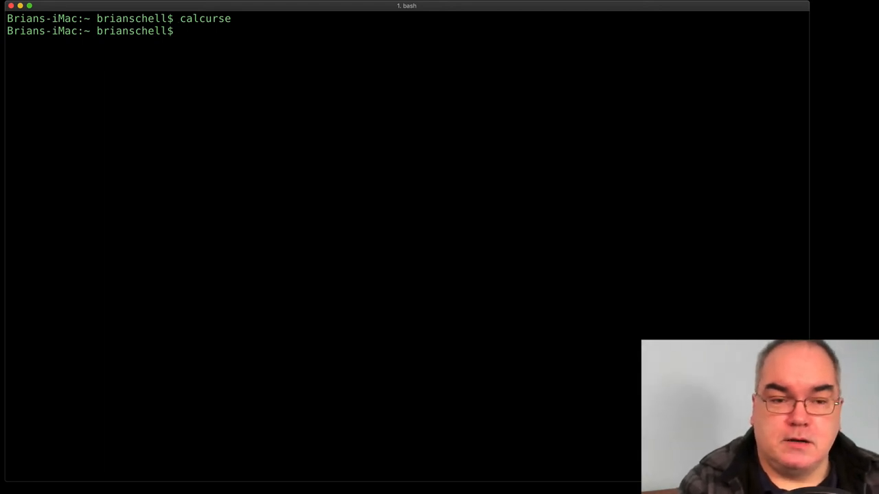
Step: Print appointments for March 22–24 with calcurse -d 3, then enter calcurse -d 2
text(calcurse)
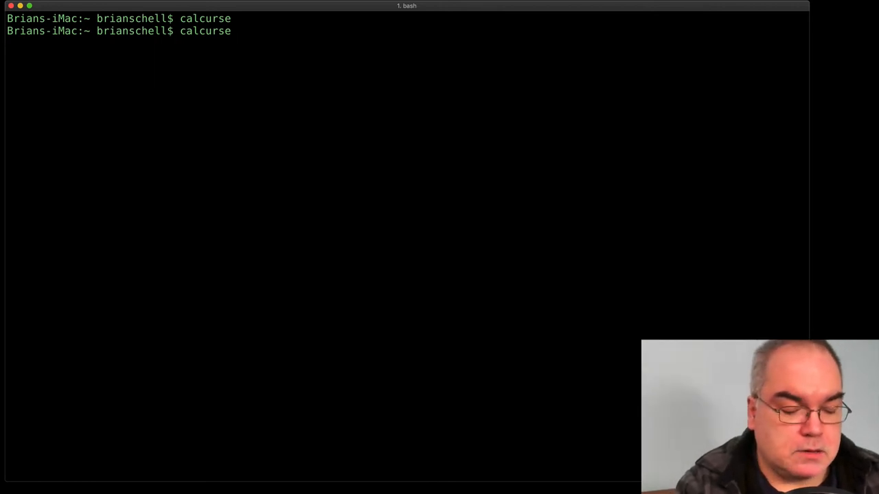
text(-s)
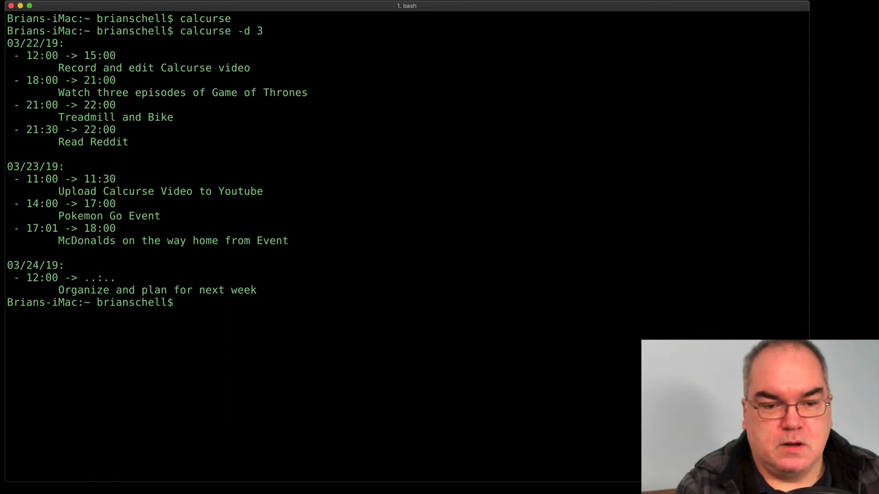
text(calcurse -d 2)
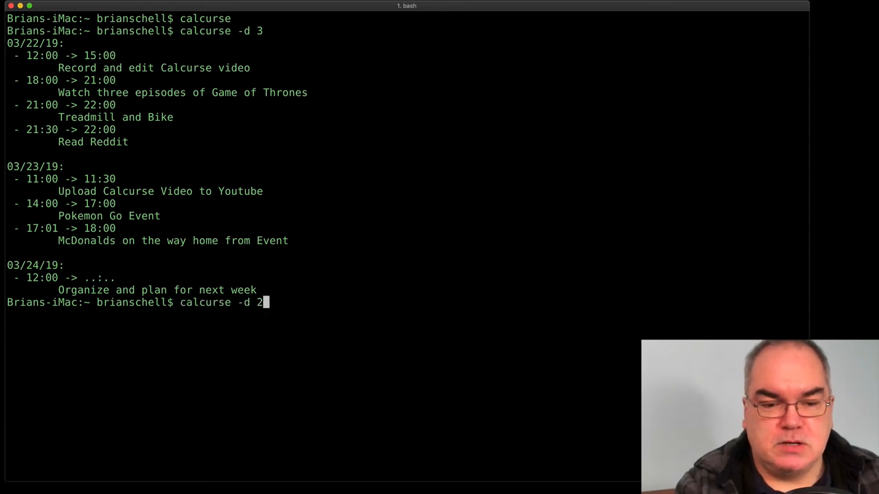